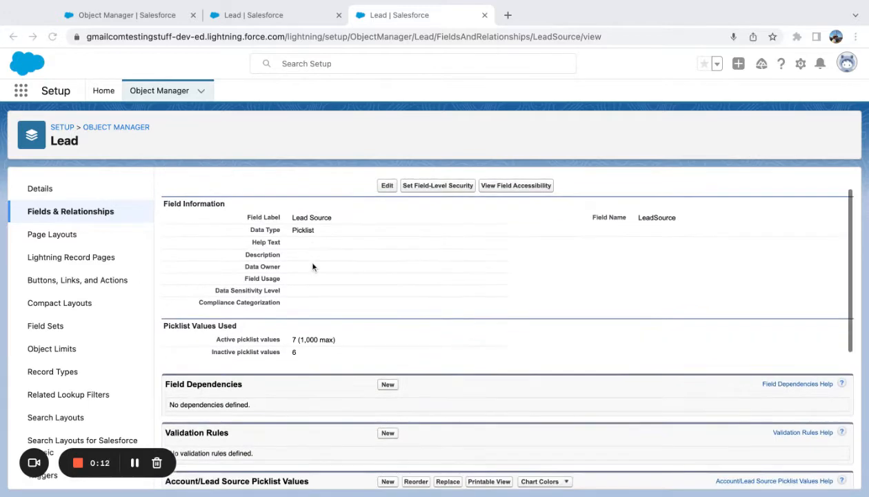
# Step: Bring the Lead Source picklist values into view: Web, Phone Inquiry, Partner Referral, and others
pyautogui.scroll(-3)
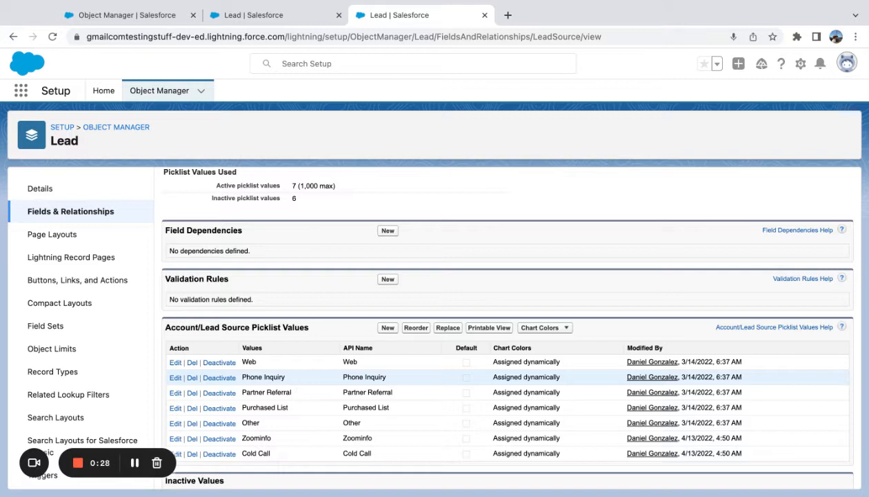
pyautogui.moveTo(269, 373)
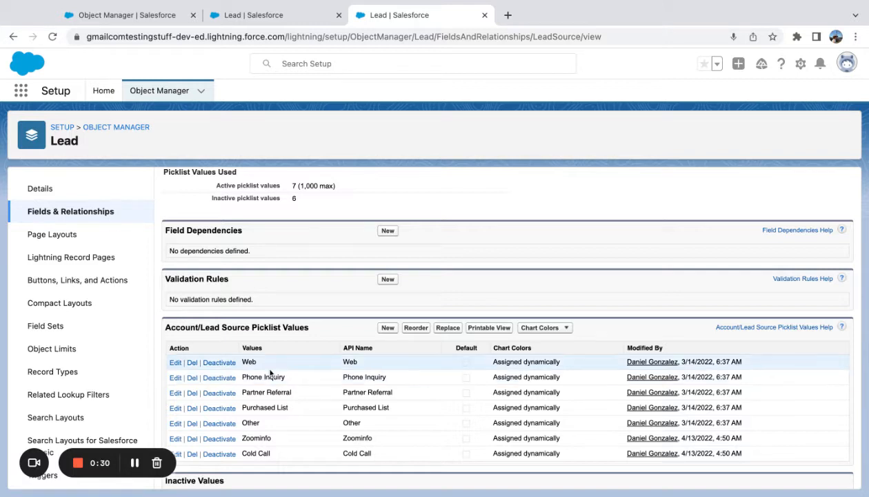
pyautogui.moveTo(276, 391)
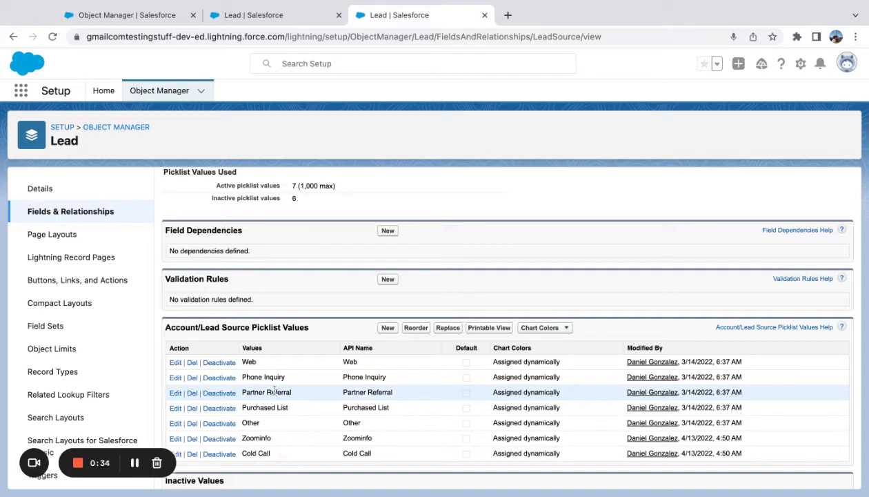
pyautogui.moveTo(279, 362)
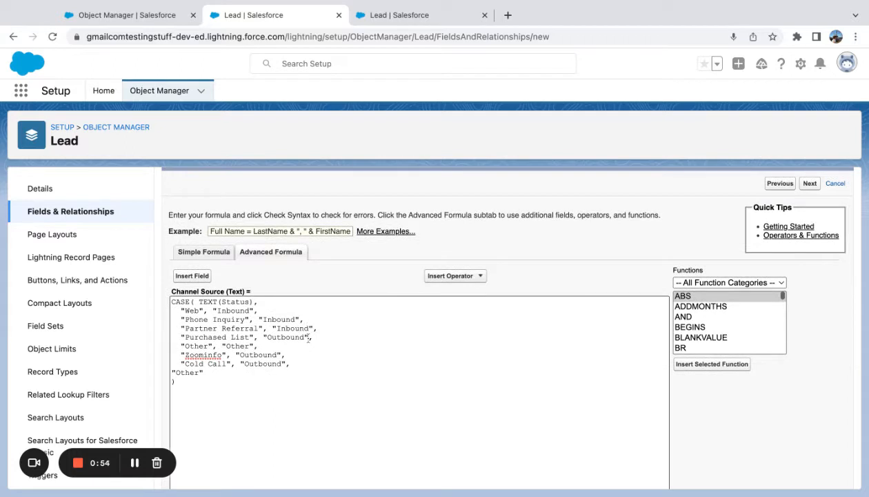
pyautogui.scroll(3)
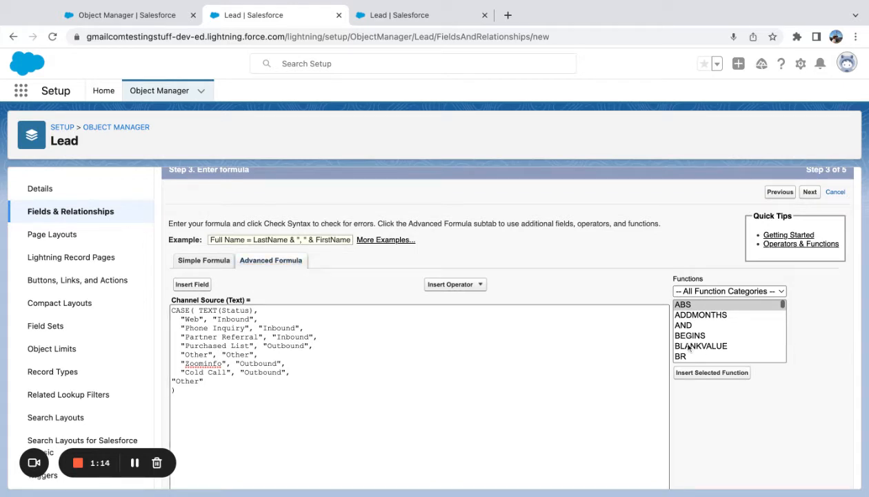
pyautogui.scroll(-3)
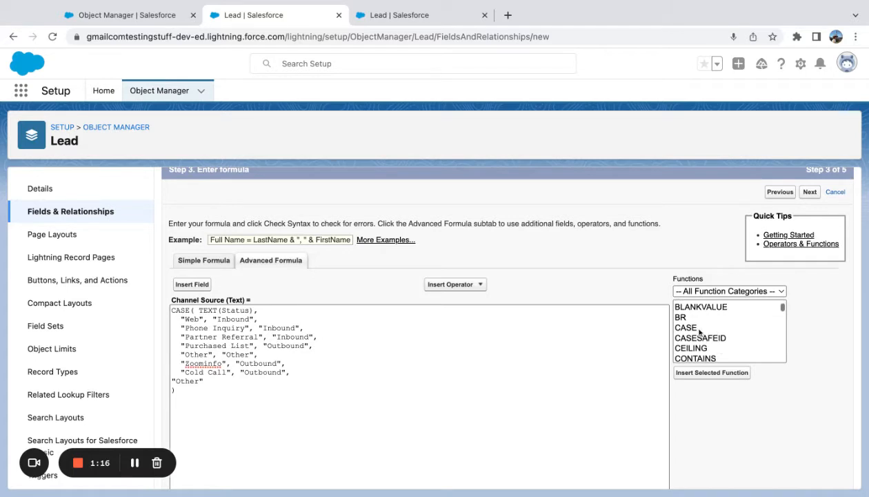
# Step: Display the CASE function's syntax, CASE(expression, value1, result1, …, else_result), beside the formula
pyautogui.click(686, 327)
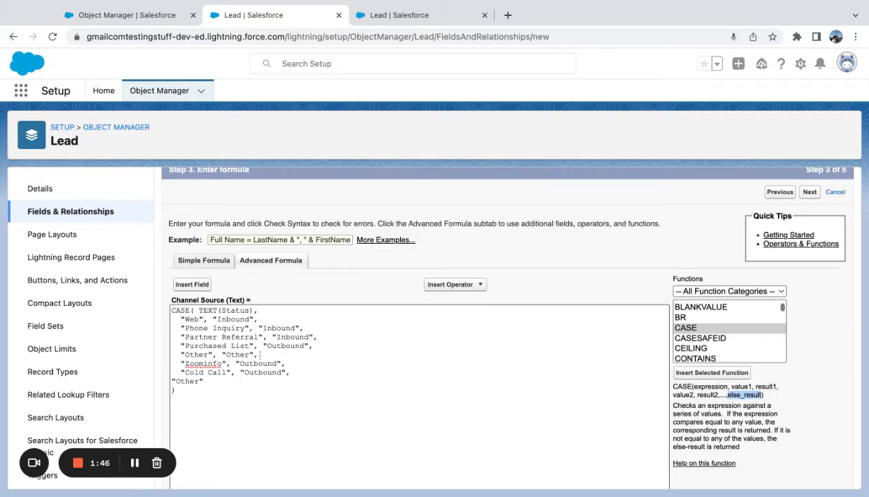
pyautogui.doubleClick(185, 380)
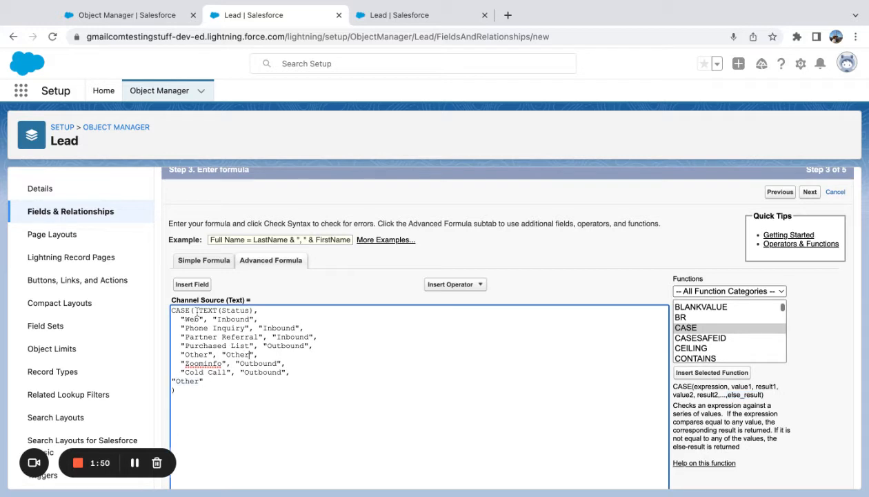
# Step: Review the TEXT(Status) expression and Outbound/Other results, then advance to Step 4 field-level security
pyautogui.doubleClick(207, 309)
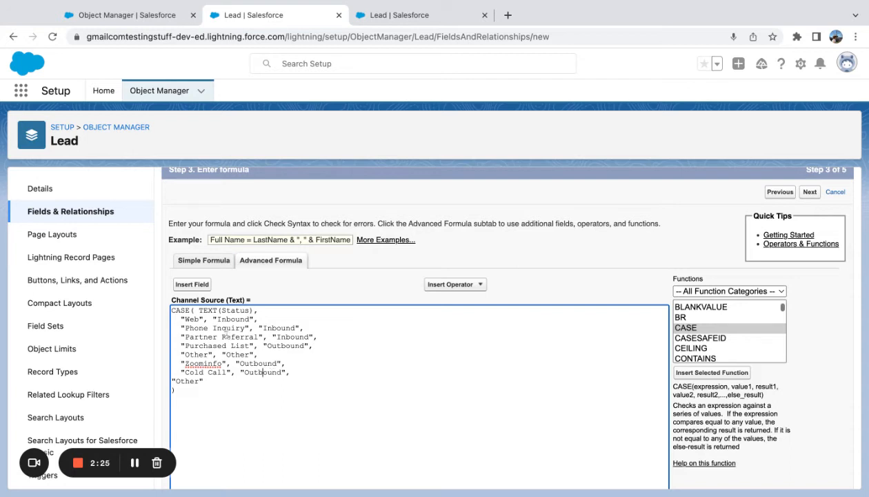
pyautogui.doubleClick(224, 310)
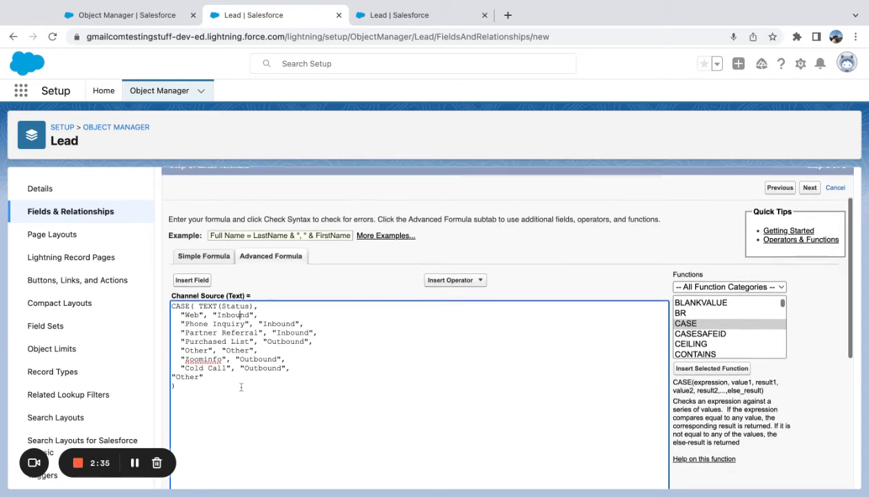
pyautogui.scroll(3)
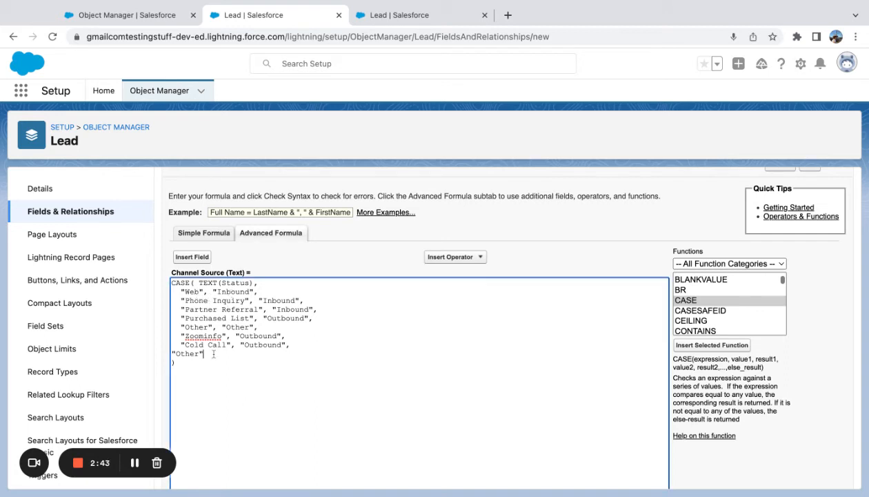
pyautogui.doubleClick(185, 353)
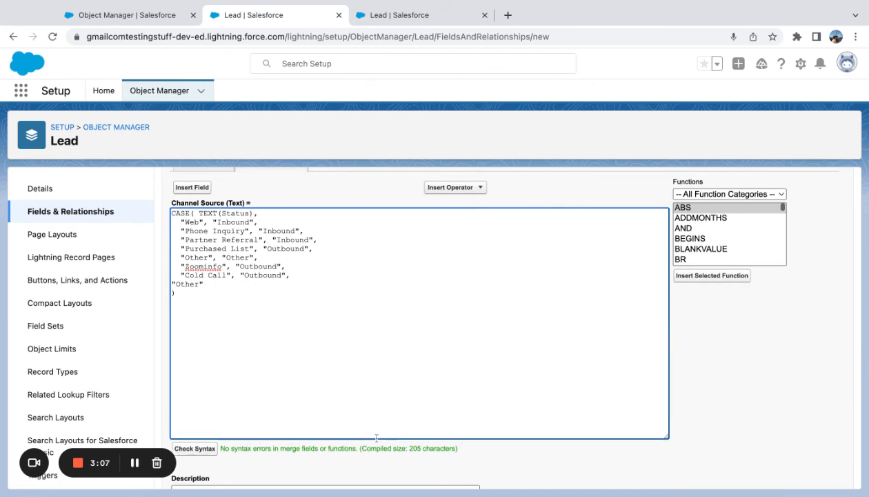
pyautogui.moveTo(479, 412)
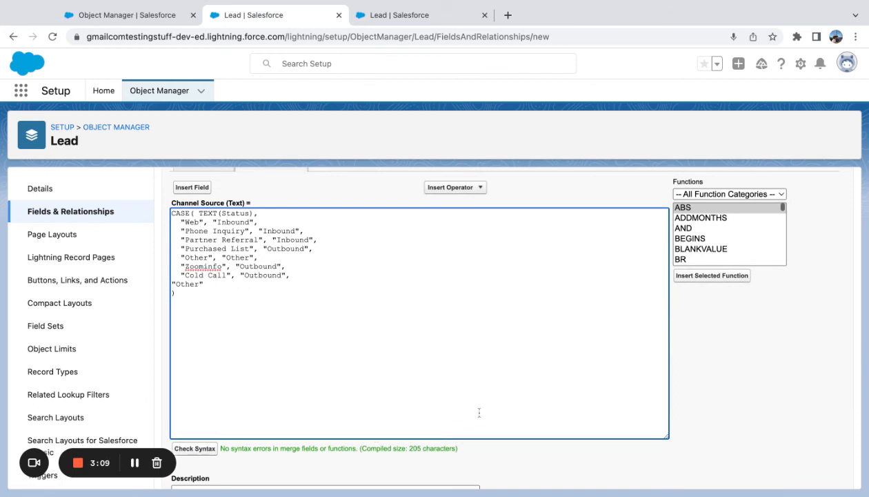
pyautogui.scroll(-3)
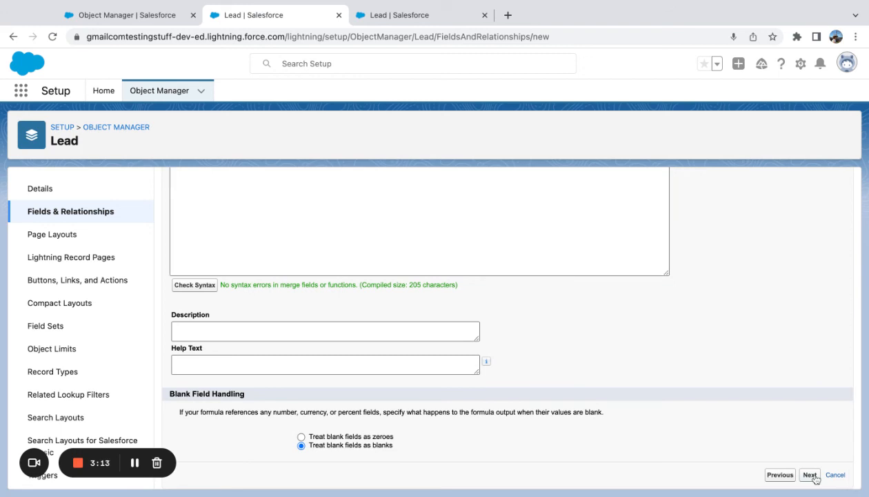
pyautogui.click(809, 475)
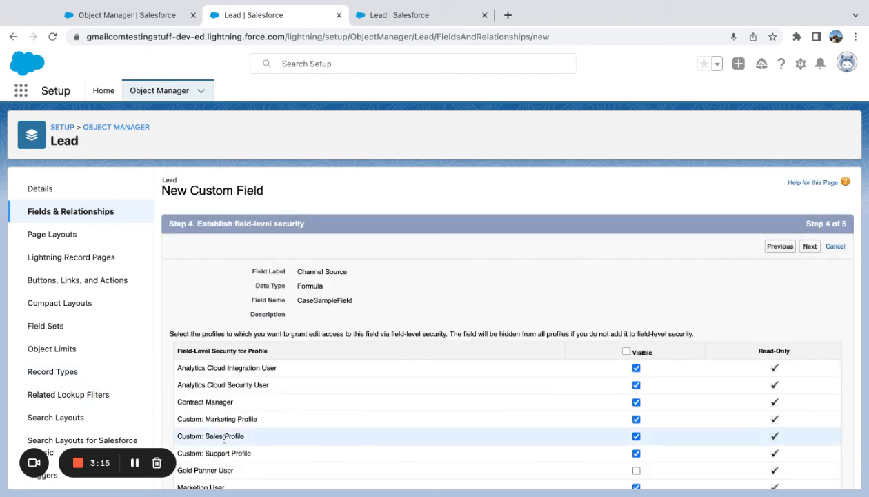